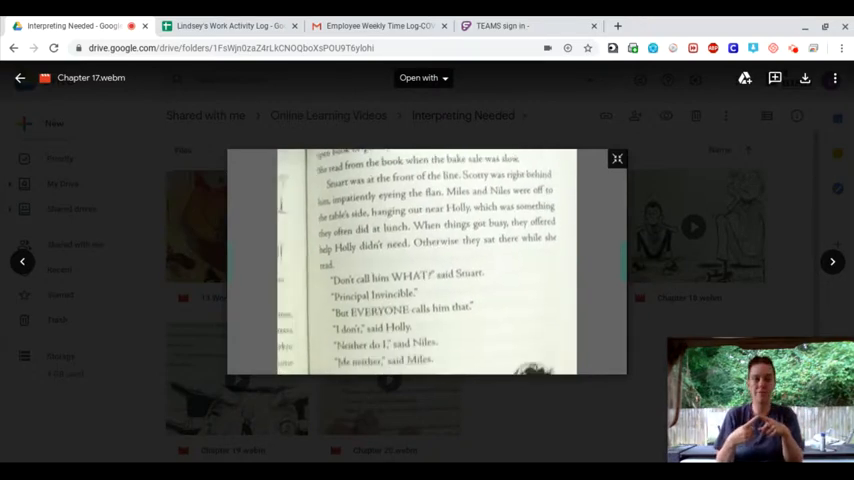
scroll(down, 3)
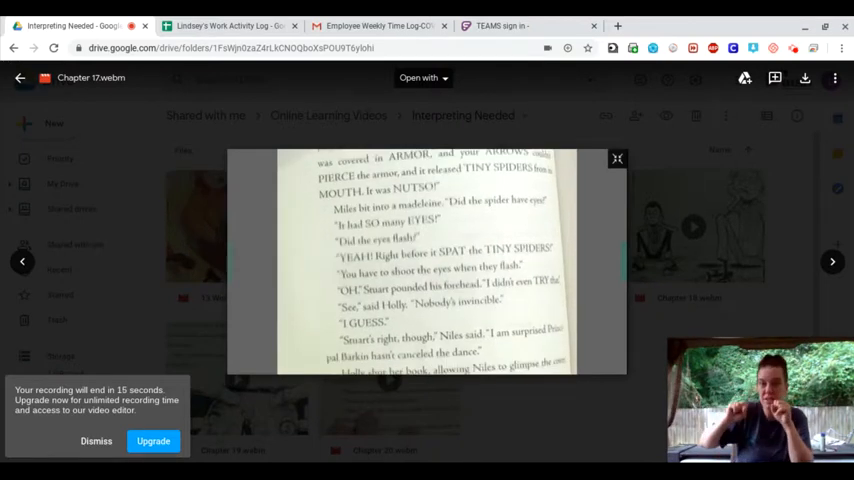
scroll(down, 3)
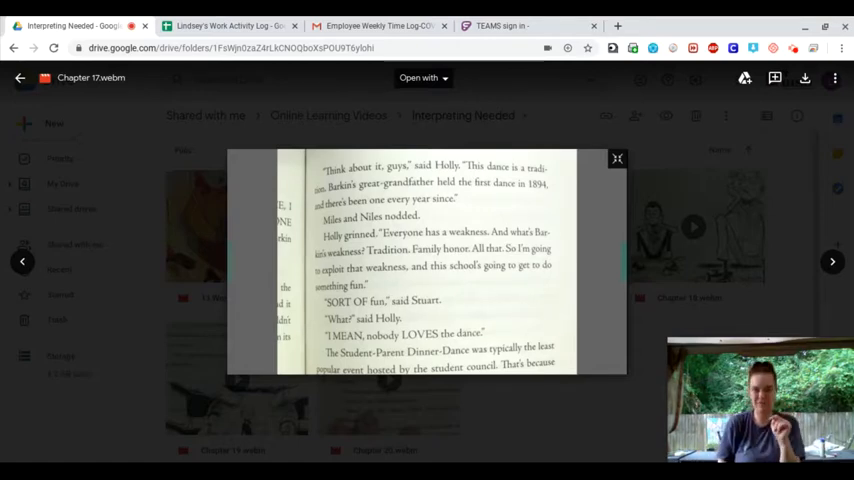
scroll(down, 3)
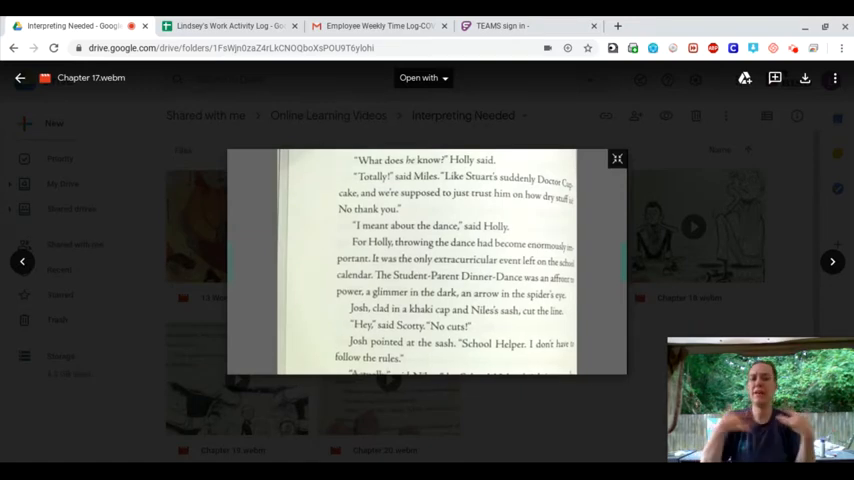
scroll(down, 3)
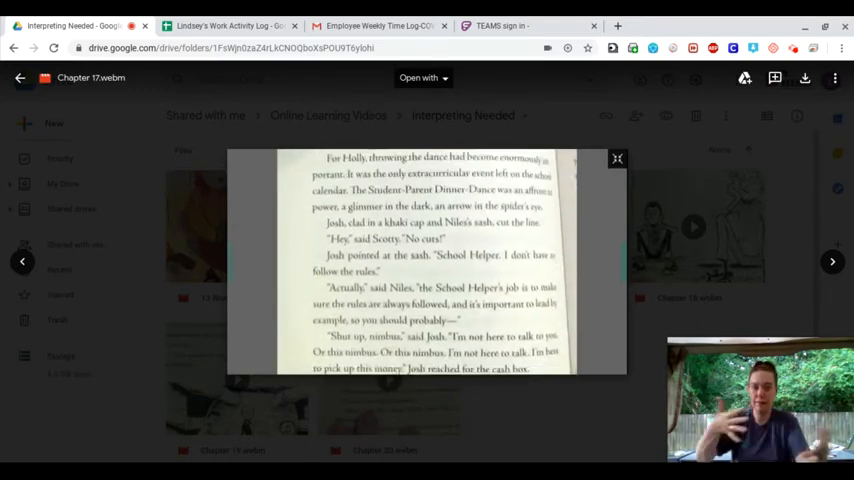